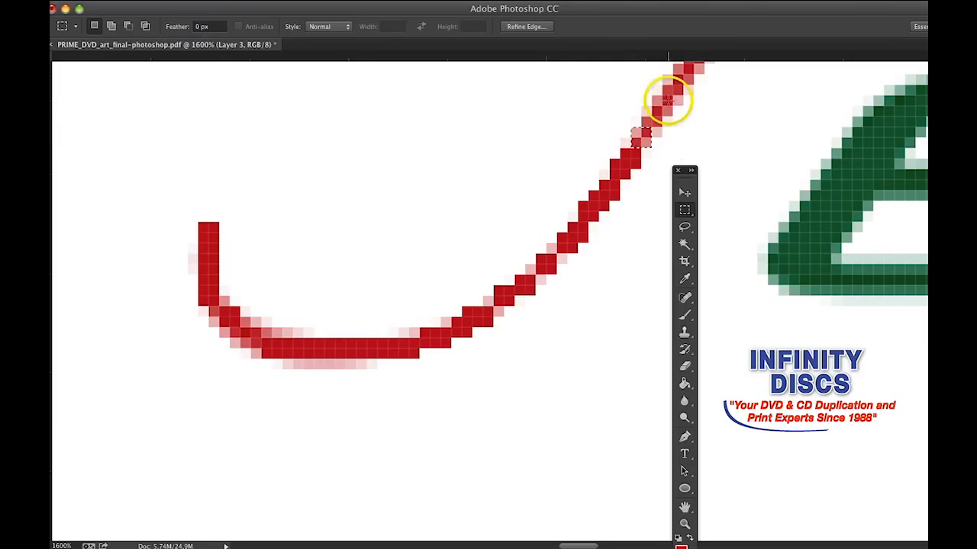
mouse_move(687, 160)
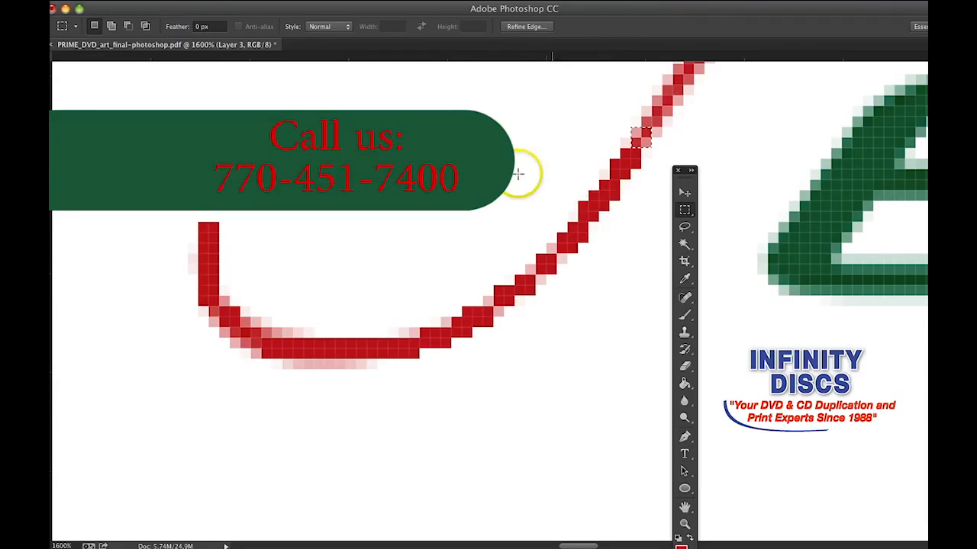
mouse_move(670, 162)
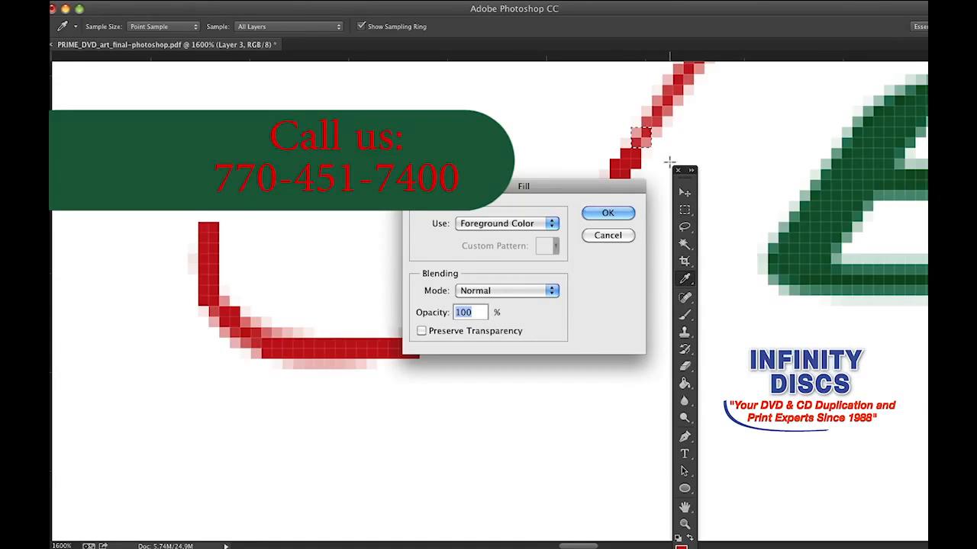
- Fill the faint pixel near the top of the red curve with solid red foreground color
left_click(607, 212)
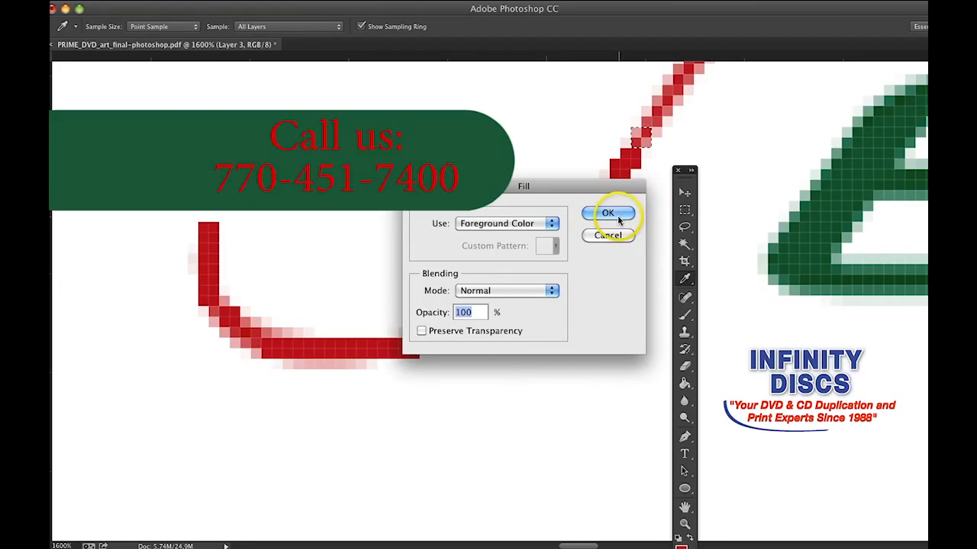
left_click(607, 212)
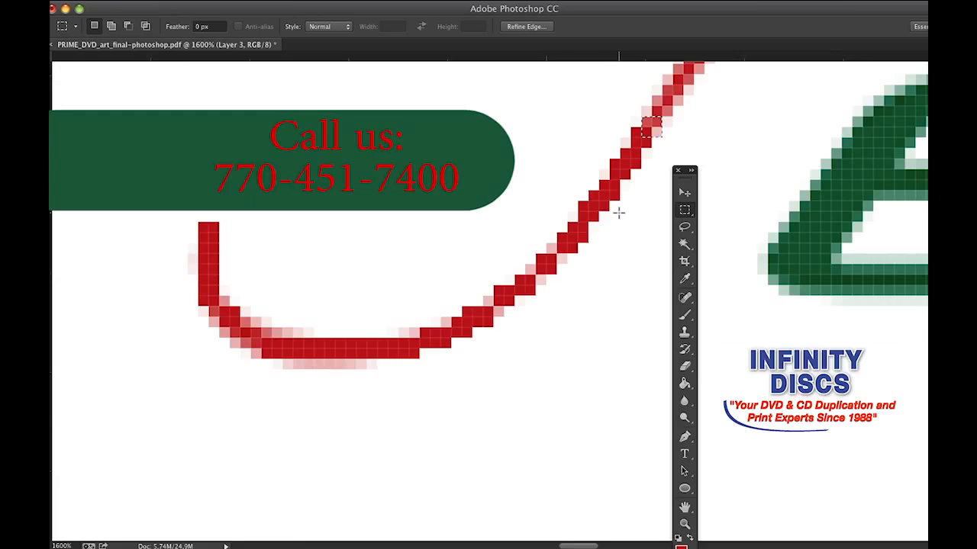
mouse_move(363, 95)
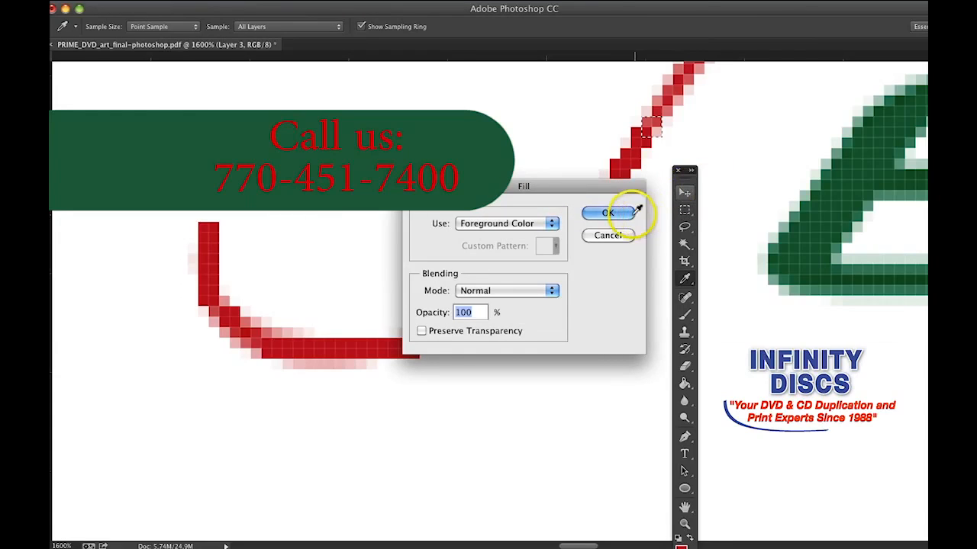
- Fill two more faint pixels along the upper red curve with foreground red at 100% opacity
left_click(607, 213)
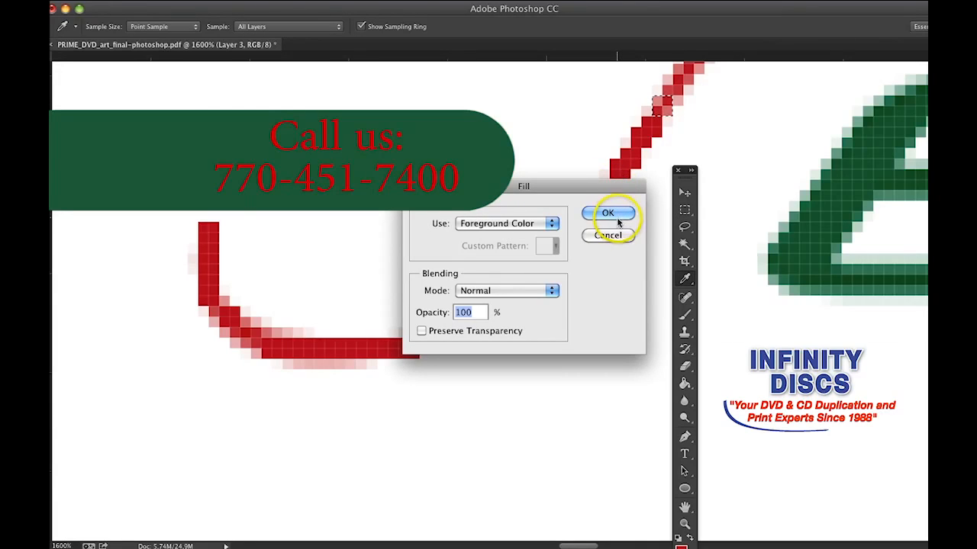
left_click(607, 213)
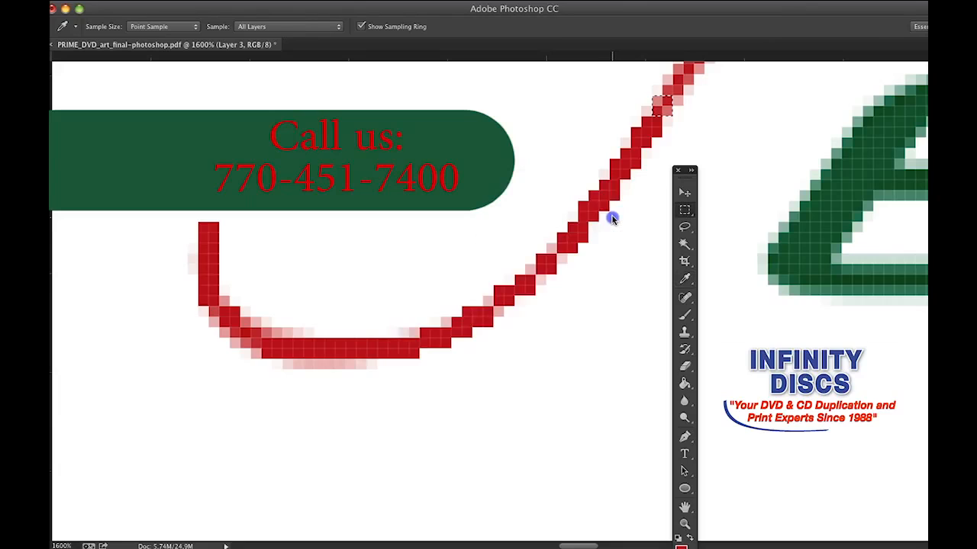
- Fill the next selected faint pixels on the upper curve with foreground red, Normal mode, 100% opacity
left_click(684, 211)
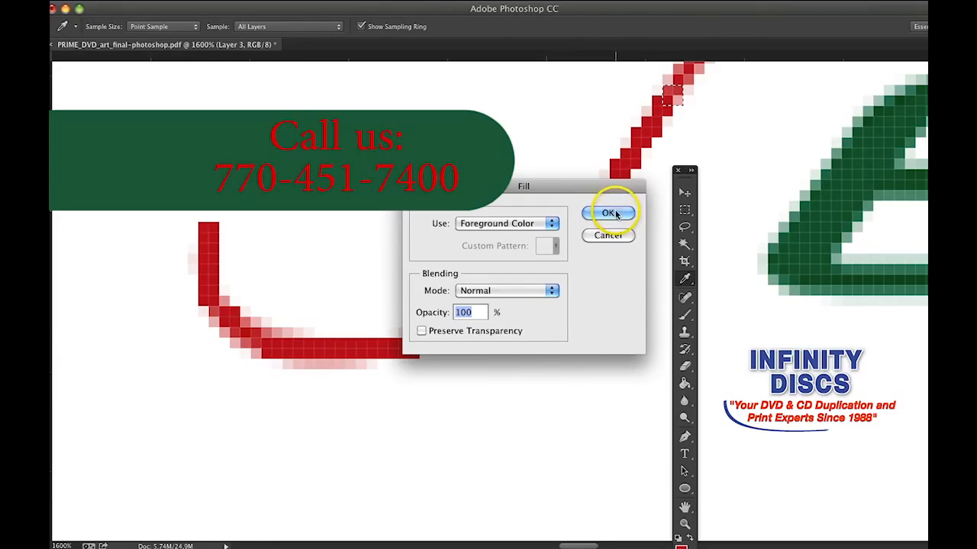
left_click(608, 213)
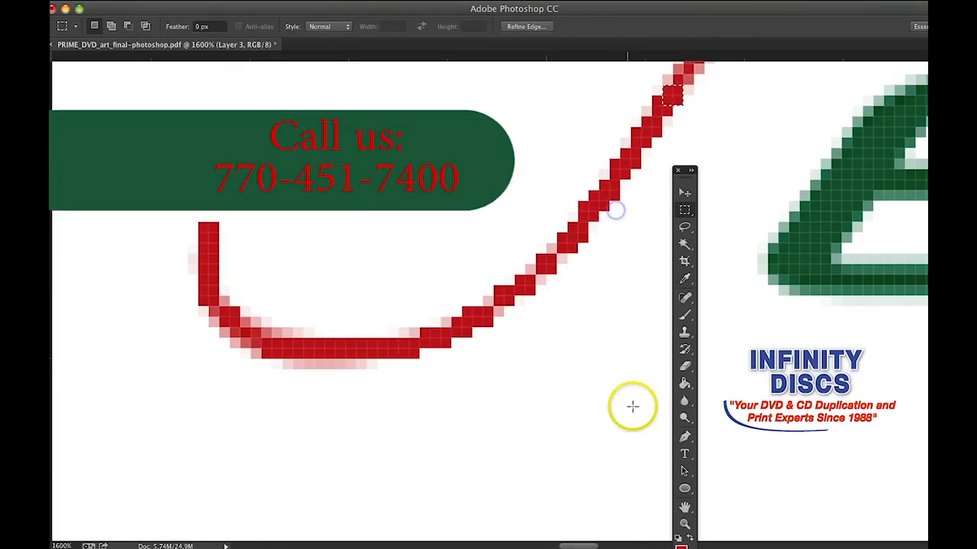